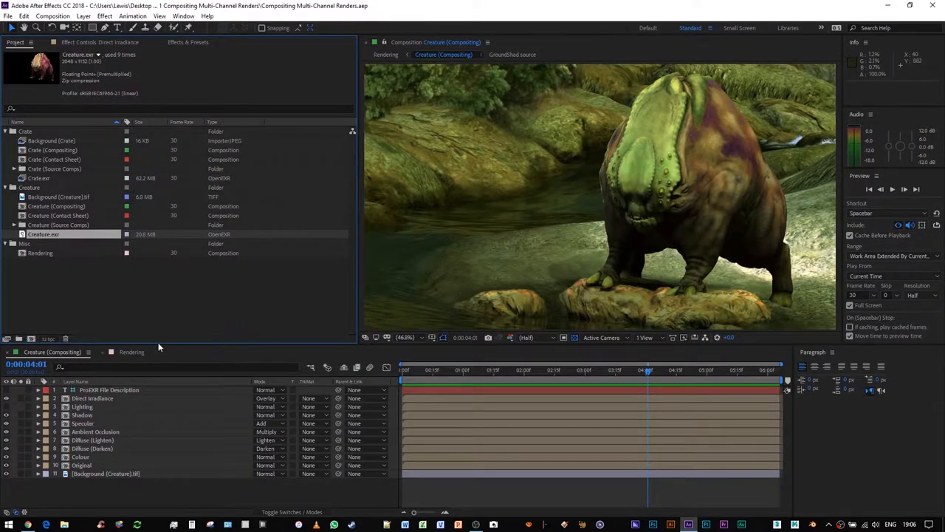
mouse_move(107, 411)
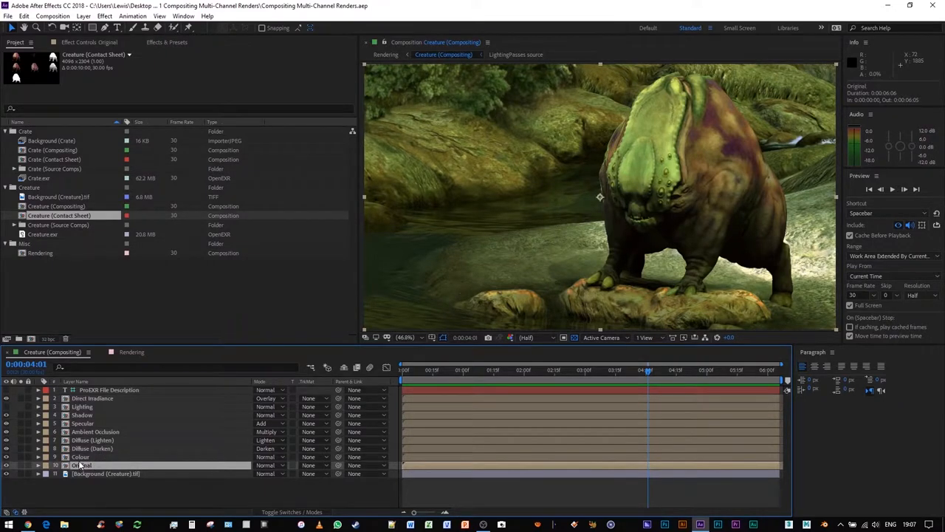
Step: Adjust the Hue/Saturation Red Hue on the Colour pass and review its Curves
click(80, 456)
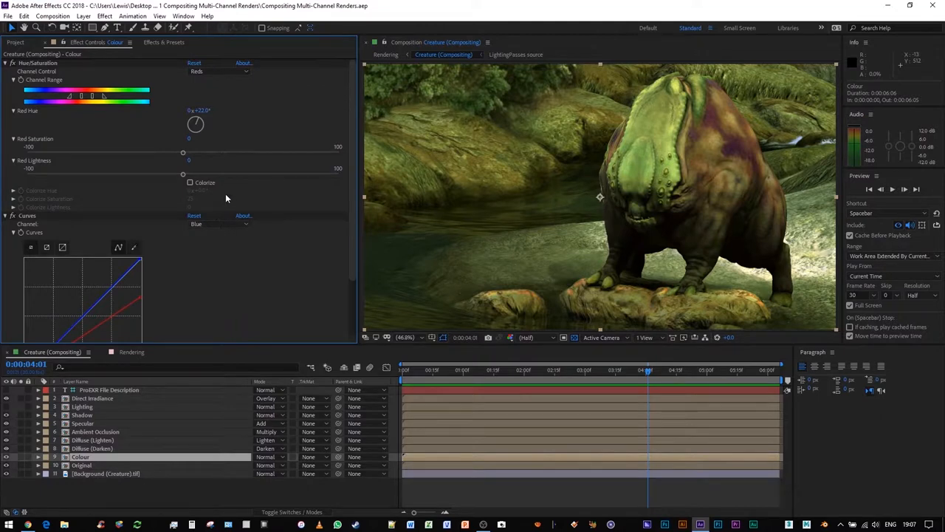
mouse_move(196, 133)
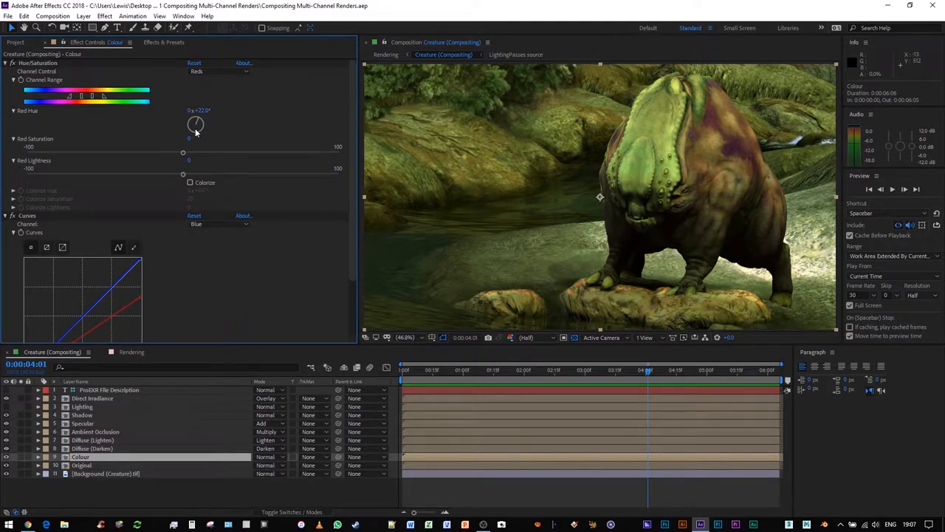
click(93, 448)
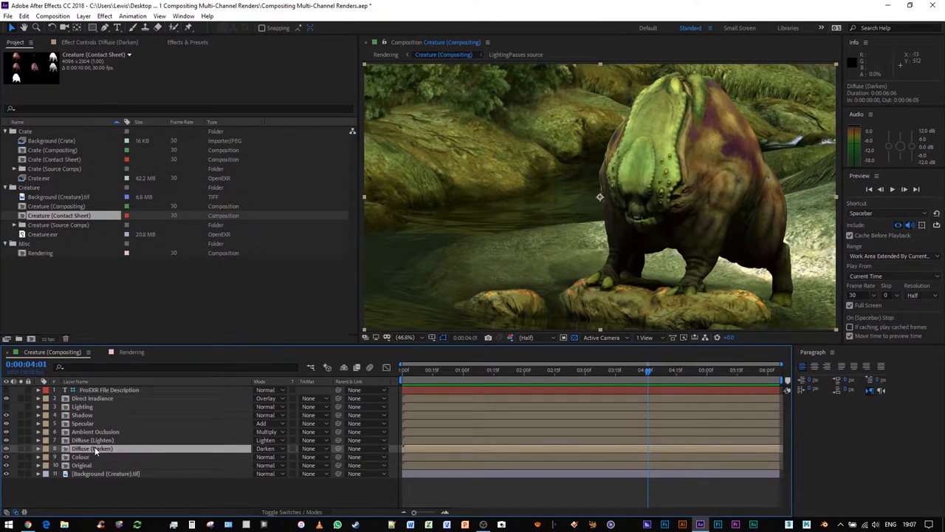
Step: Inspect grading on Diffuse (Darken), Diffuse (Lighten) and the Ambient Occlusion pass at about 20% opacity
double_click(91, 448)
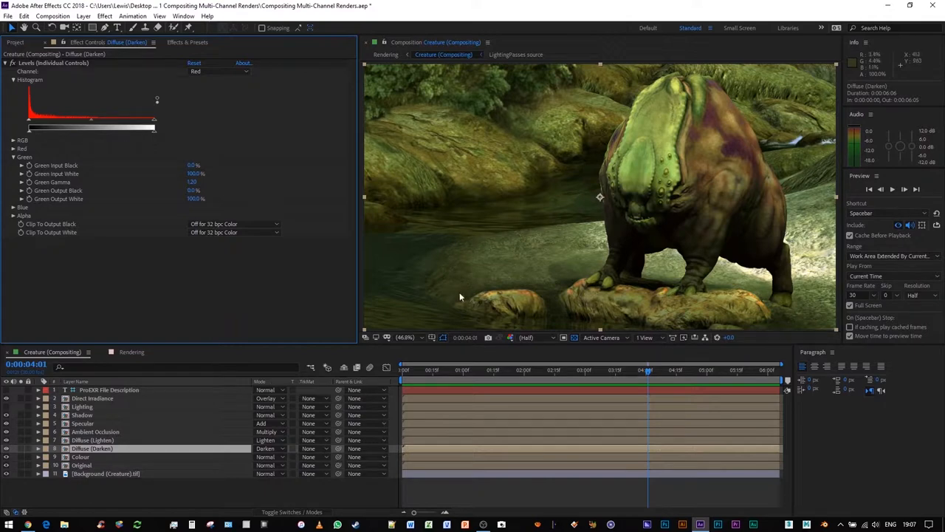
click(93, 440)
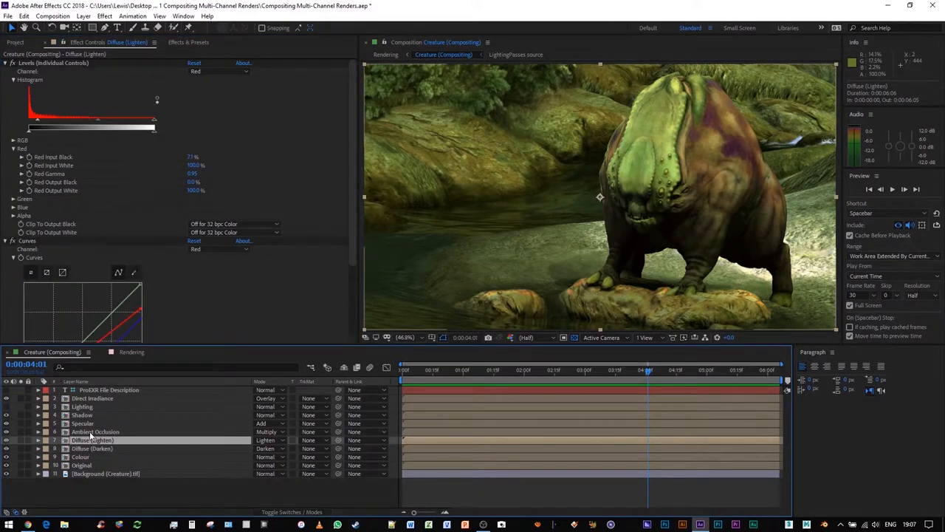
click(96, 431)
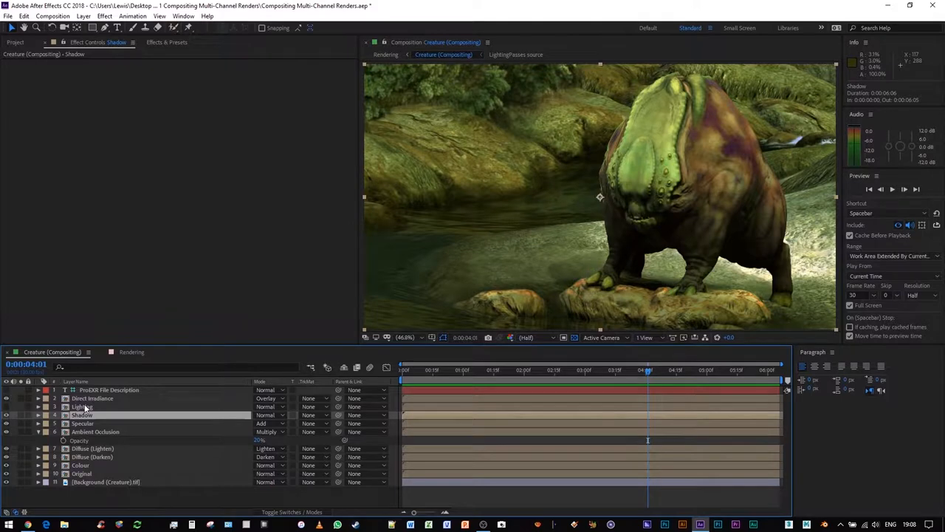
mouse_move(611, 267)
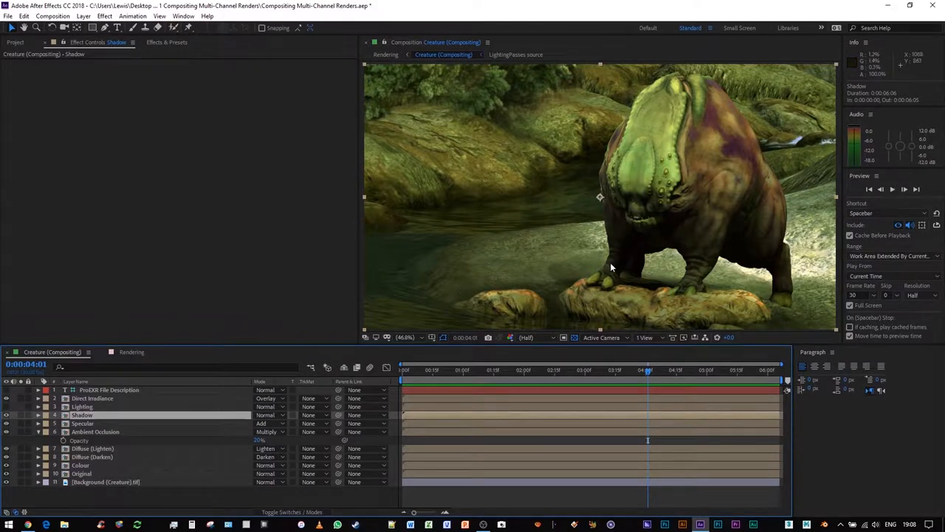
Step: Check the Lighting pass, then view the Curves grade with lowered red and blue on Direct Irradiance
click(84, 406)
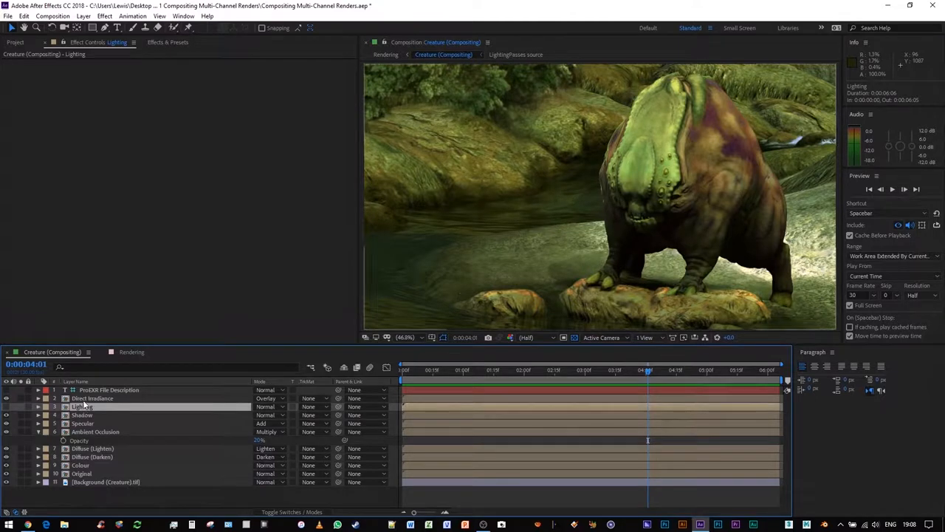
click(92, 398)
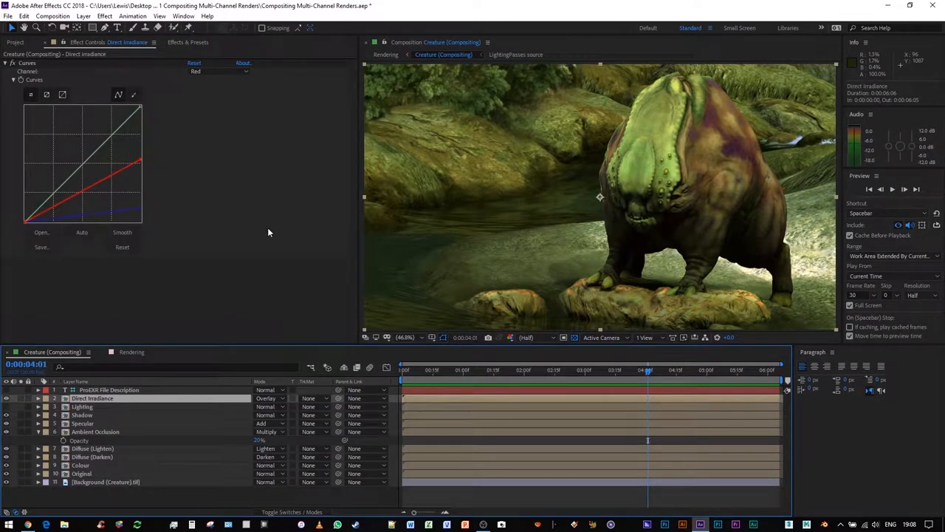
mouse_move(264, 164)
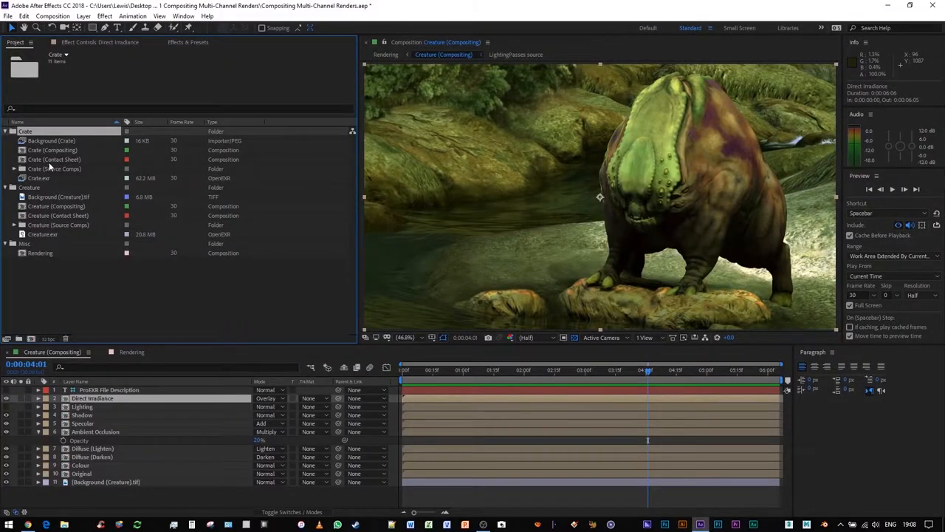
Step: Open Crate (Compositing) from the Project panel to view the lit crate render
double_click(53, 150)
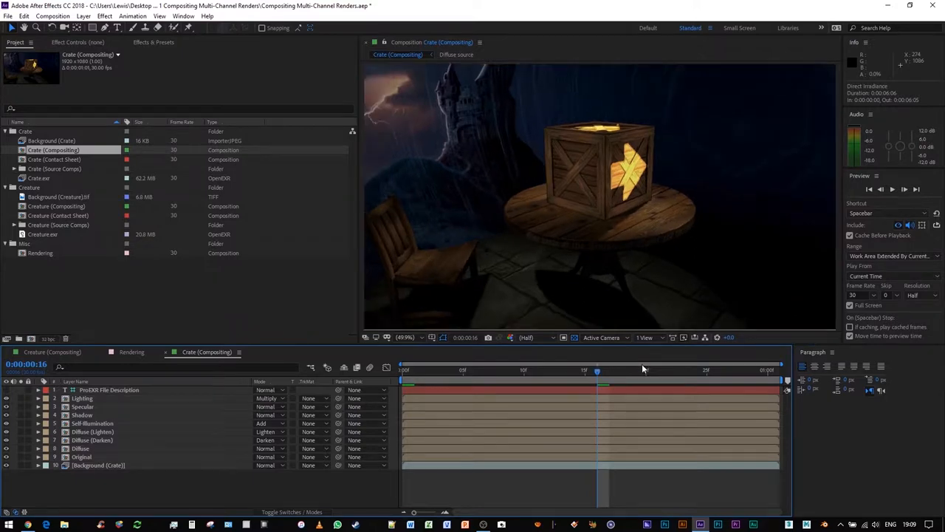
mouse_move(728, 373)
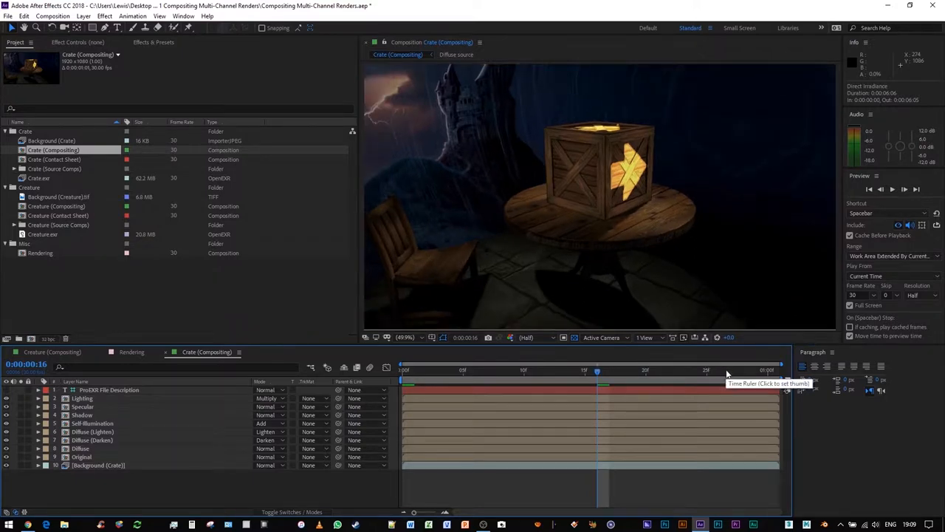